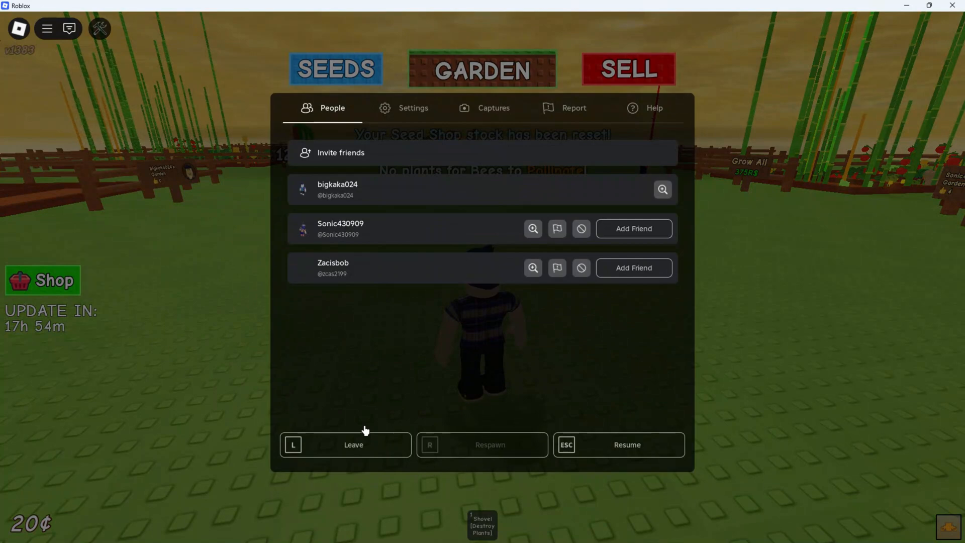
# Leave the Grow a Garden session and confirm leaving in the dialog.
pyautogui.click(353, 444)
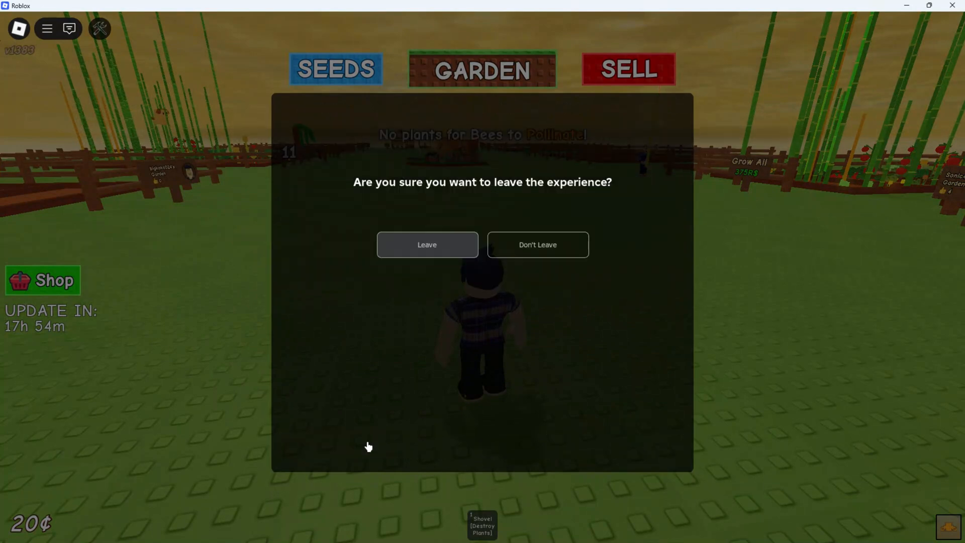
pyautogui.click(426, 244)
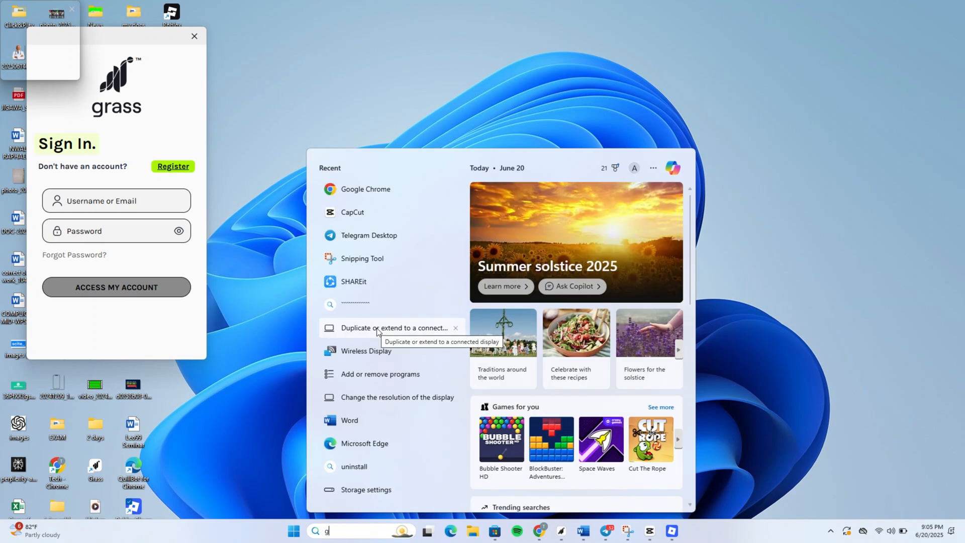
# Search Start for 'Google Chrome' and launch it to a new tab.
pyautogui.write('oogle Chrome')
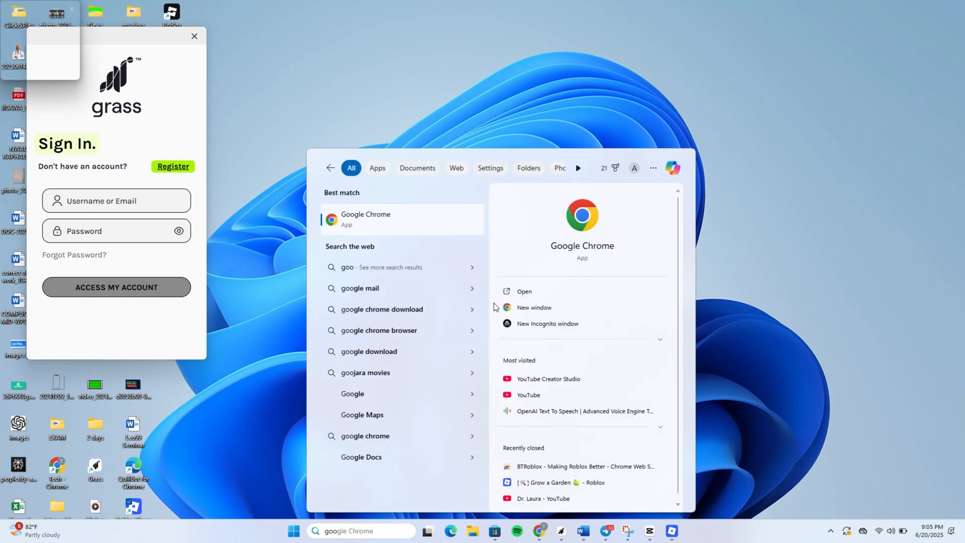
pyautogui.click(365, 218)
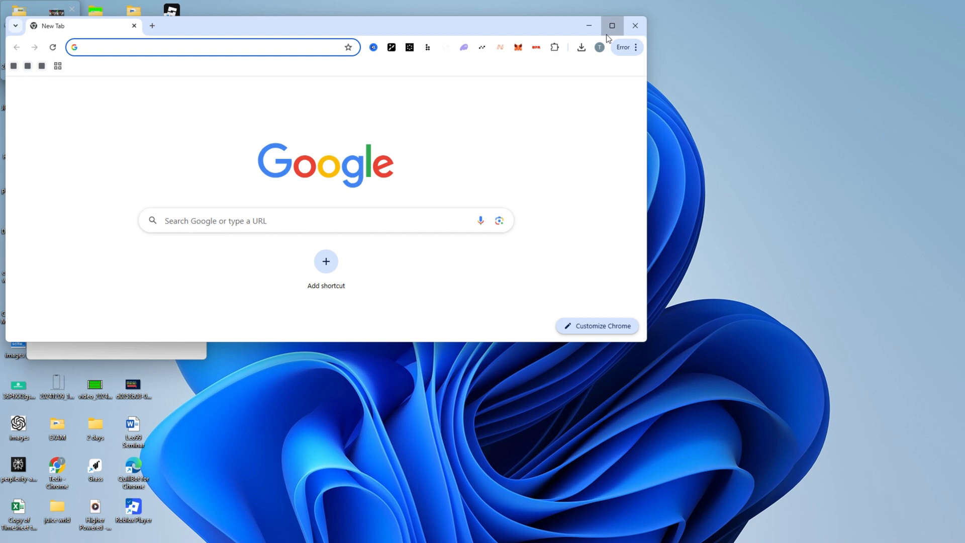
# Search Google for 'btroblox' and open its Chrome Web Store listing.
pyautogui.write('b')
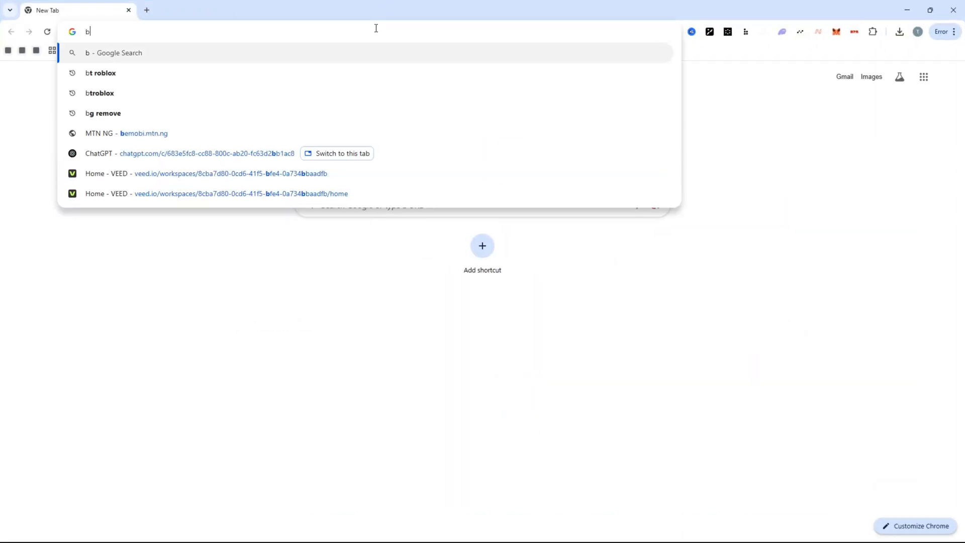
pyautogui.write('troblox')
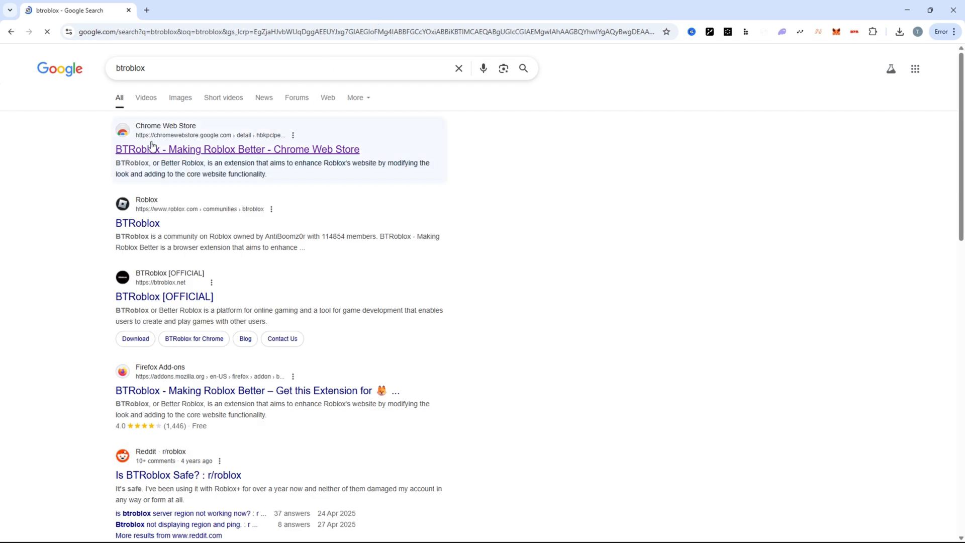
pyautogui.click(237, 149)
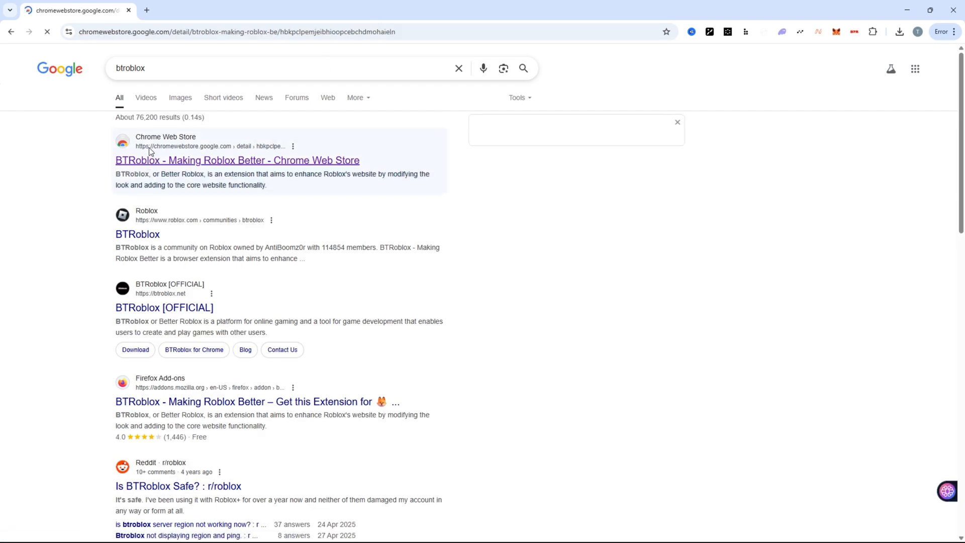
# Remove BTRoblox from Chrome, add it back, confirm, and show installed extensions.
pyautogui.click(237, 161)
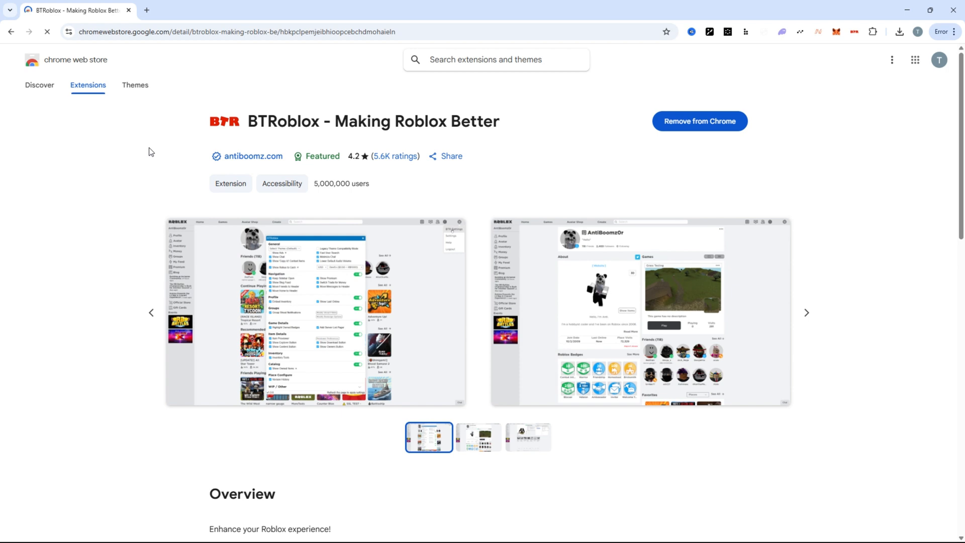
pyautogui.moveTo(699, 120)
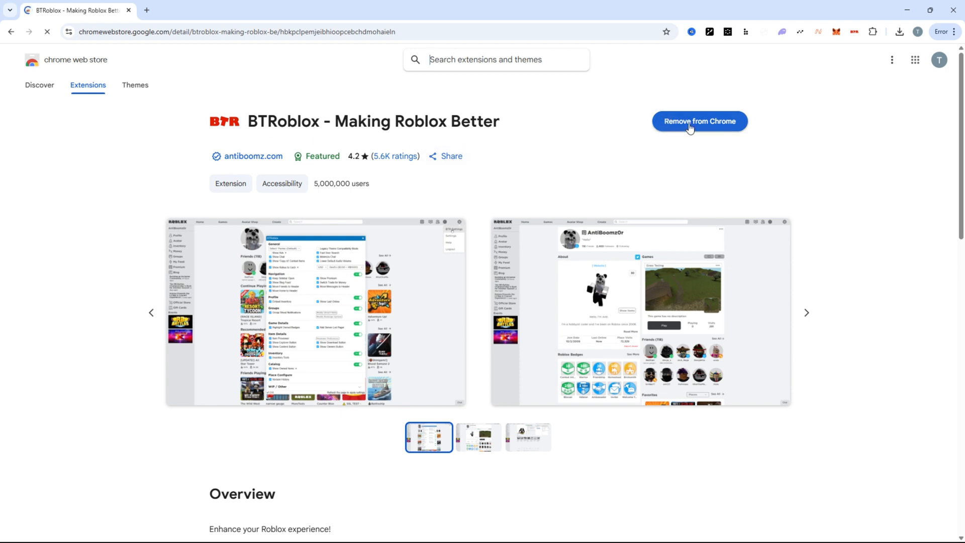
pyautogui.click(699, 120)
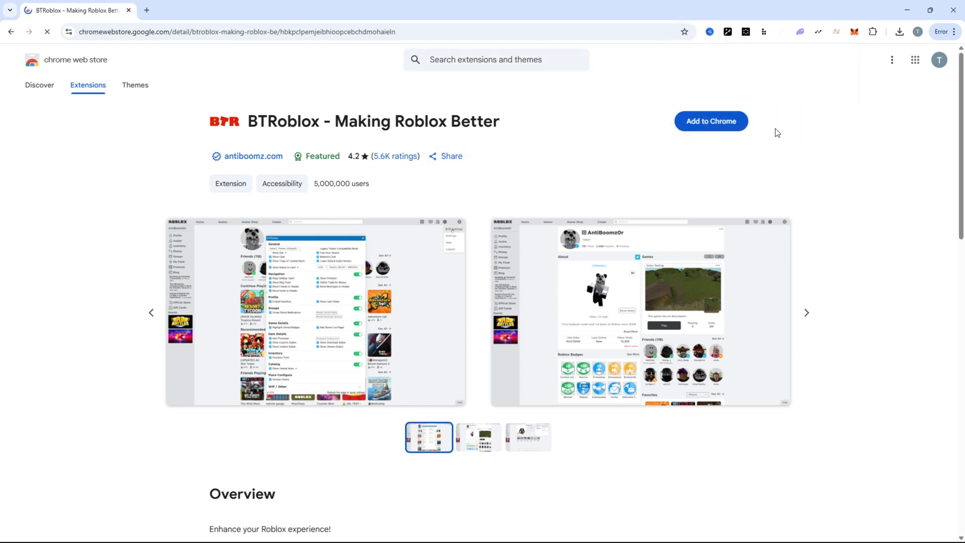
pyautogui.click(711, 121)
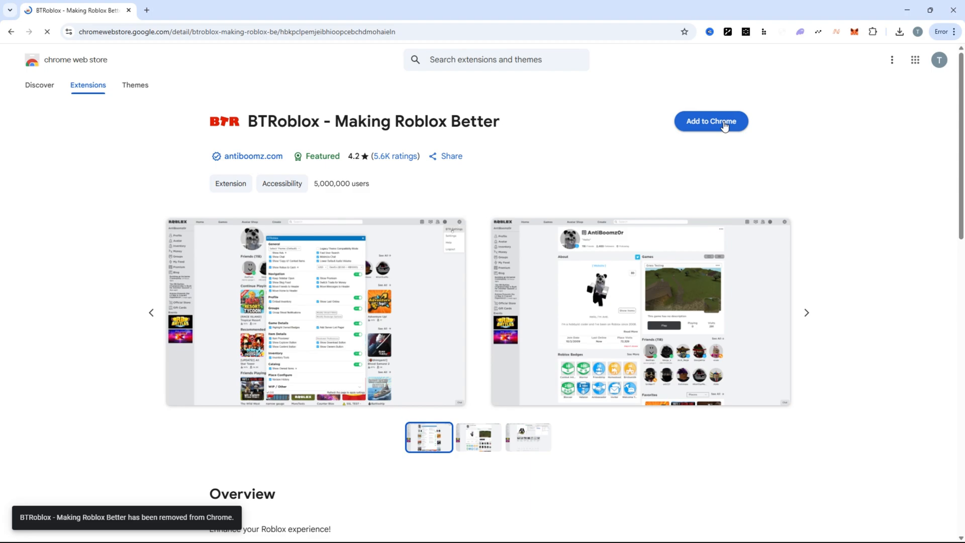
pyautogui.click(711, 122)
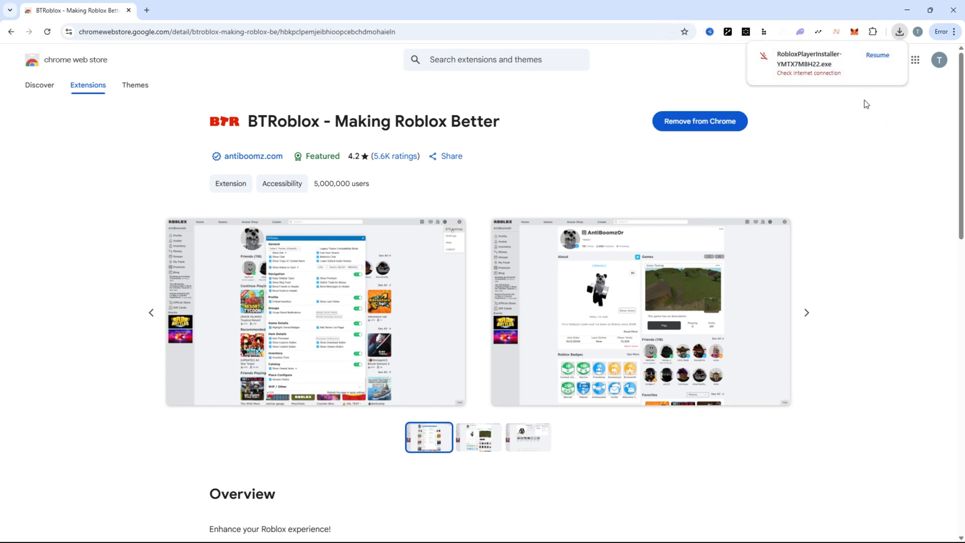
pyautogui.click(872, 32)
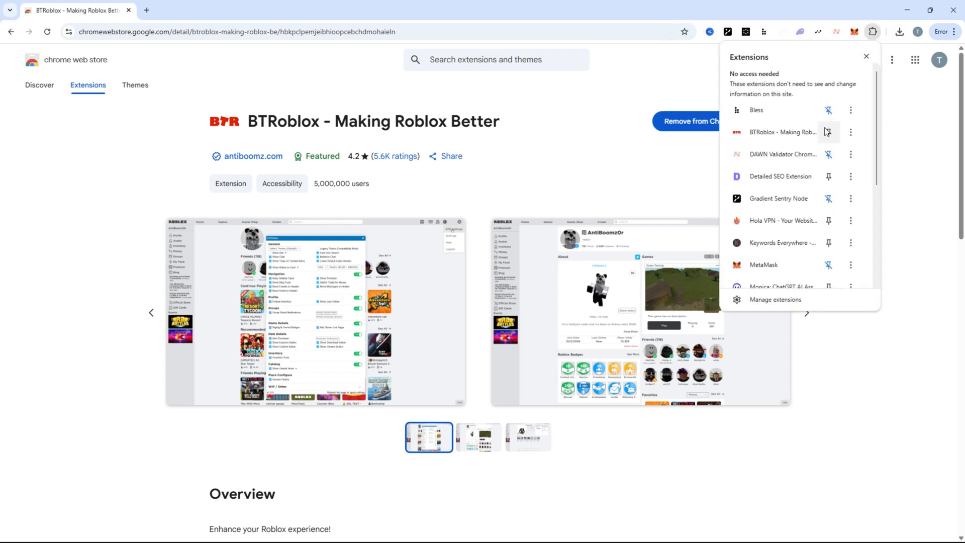
# Pin BTRoblox in the Extensions menu for quick toolbar access.
pyautogui.click(828, 132)
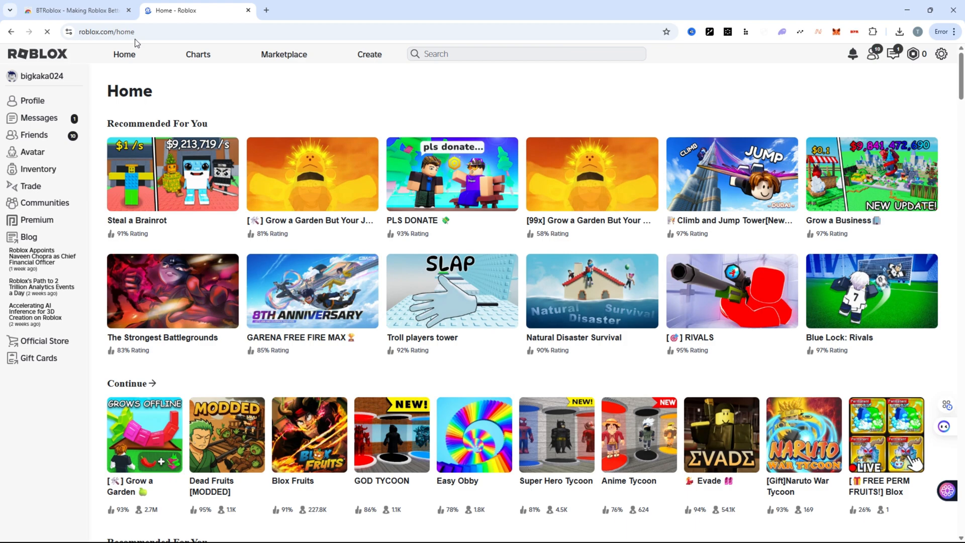
# Open the Grow a Garden game page from the Continue row.
pyautogui.scroll(-3)
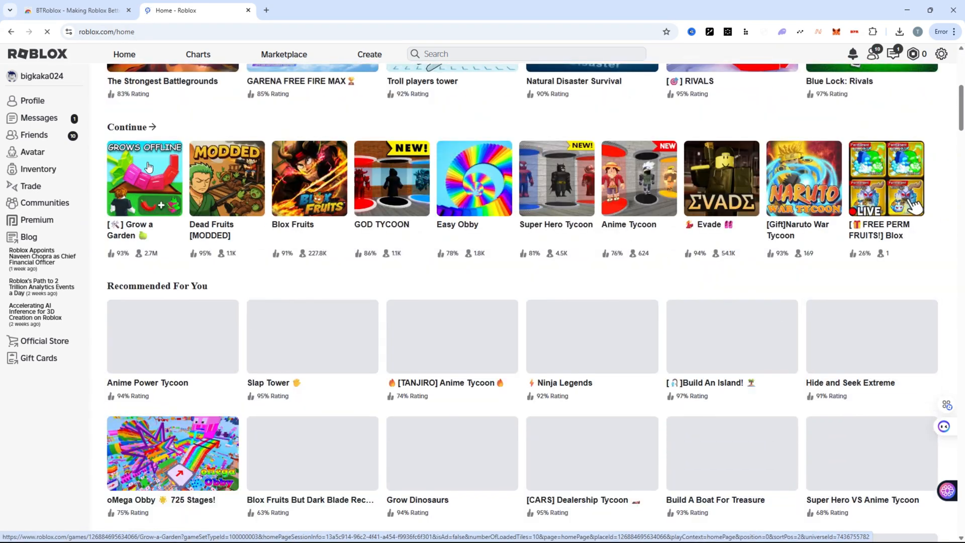
pyautogui.click(144, 178)
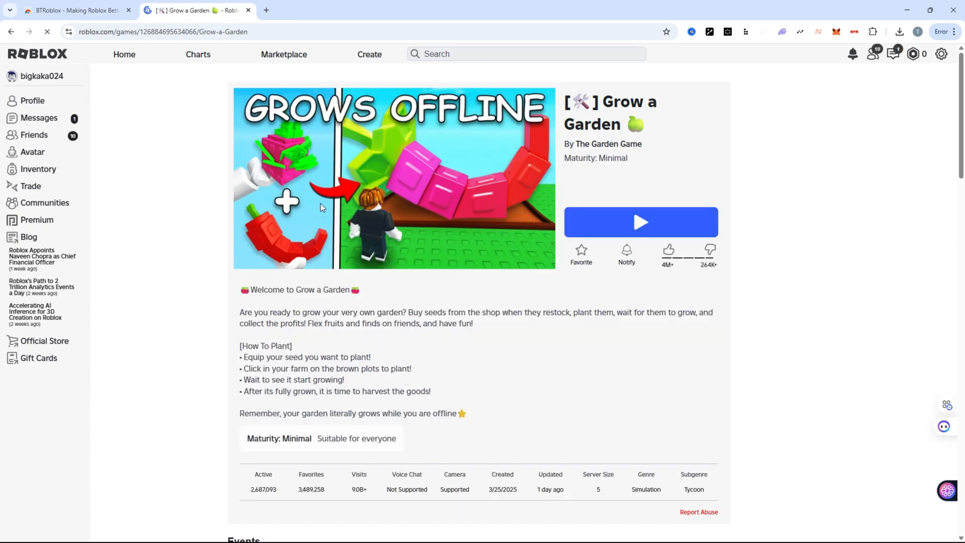
# Scroll the game page down to BTRoblox's Other Servers section.
pyautogui.scroll(-3)
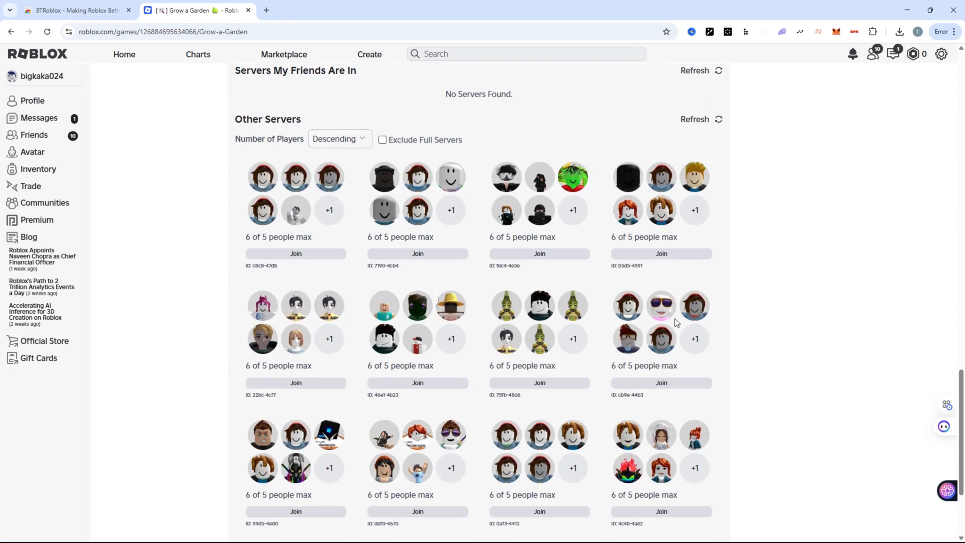
pyautogui.scroll(-3)
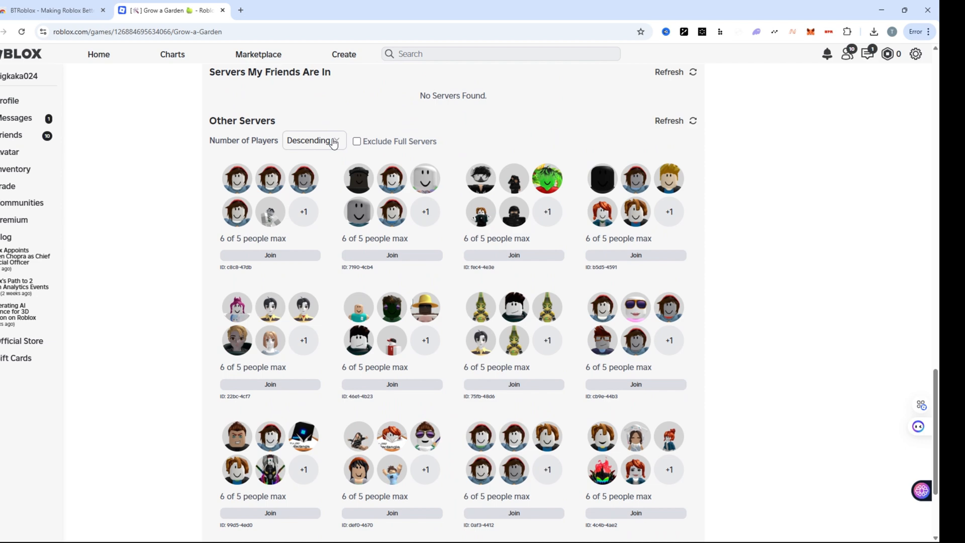
# Sort Other Servers by Number of Players Ascending and review the near-empty servers.
pyautogui.click(314, 141)
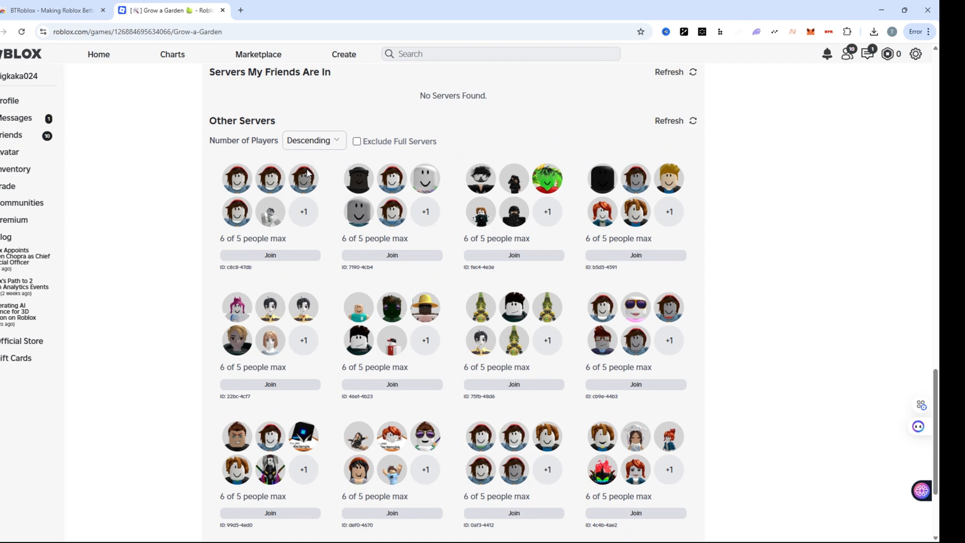
pyautogui.click(311, 141)
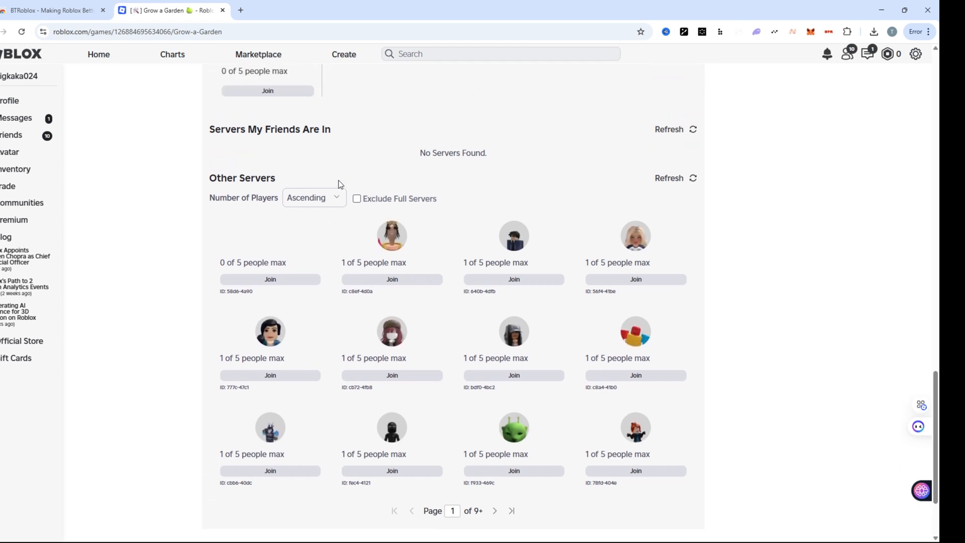
pyautogui.scroll(-3)
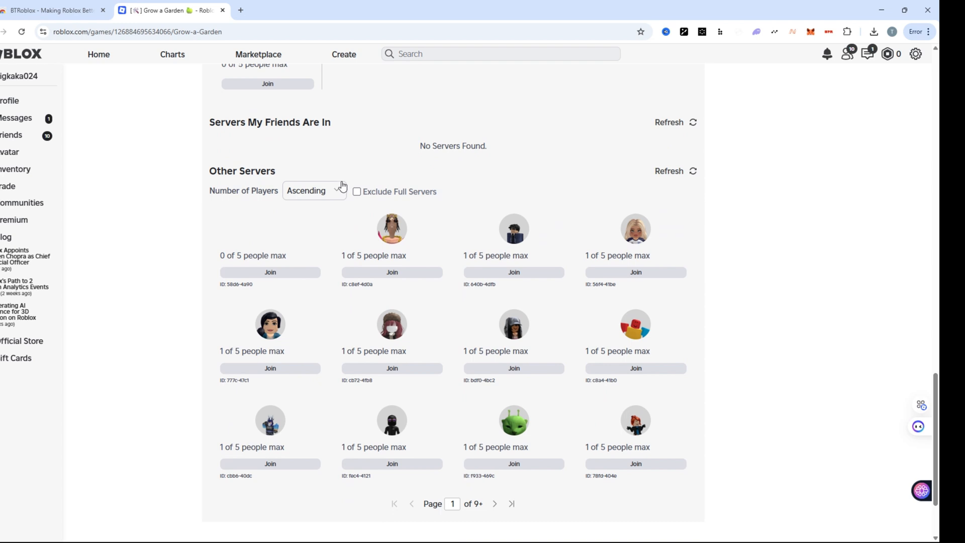
pyautogui.scroll(-3)
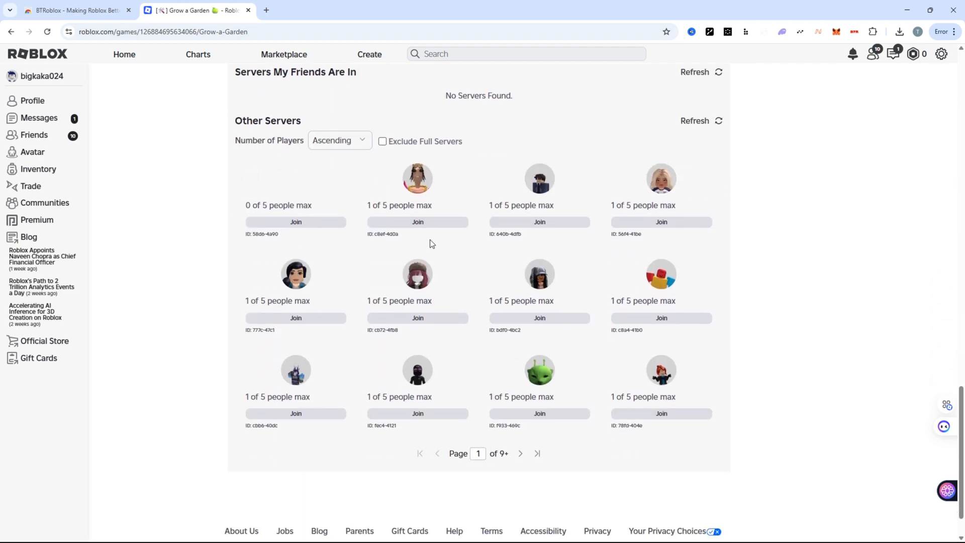
# Join a zero-player server and allow the Roblox game client to launch.
pyautogui.click(417, 221)
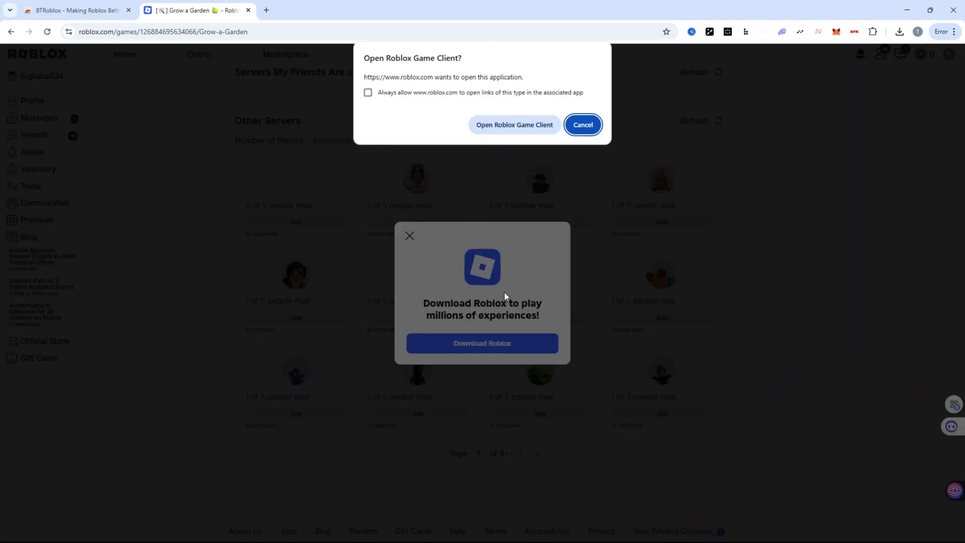
pyautogui.click(514, 125)
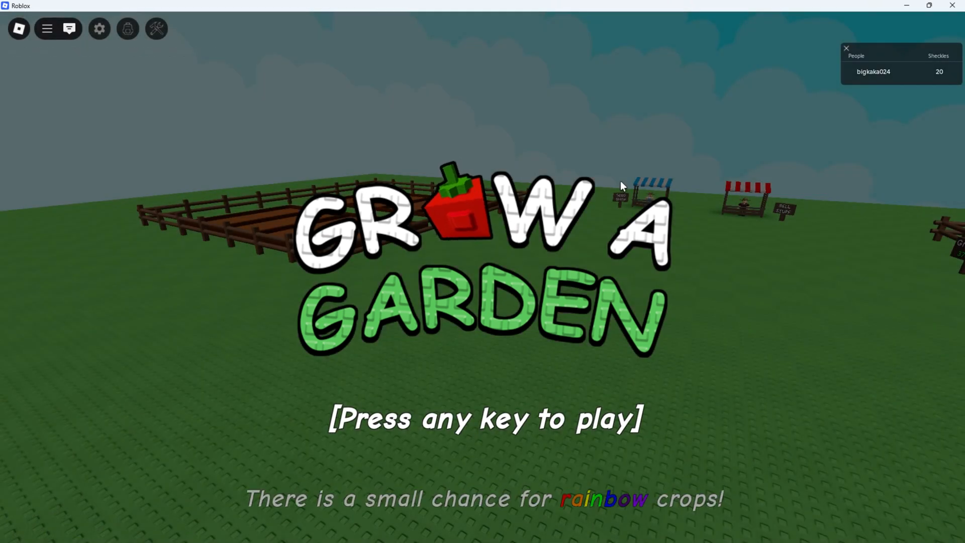
# Start playing from the title screen and walk the avatar forward onto the garden plot.
pyautogui.press('space')
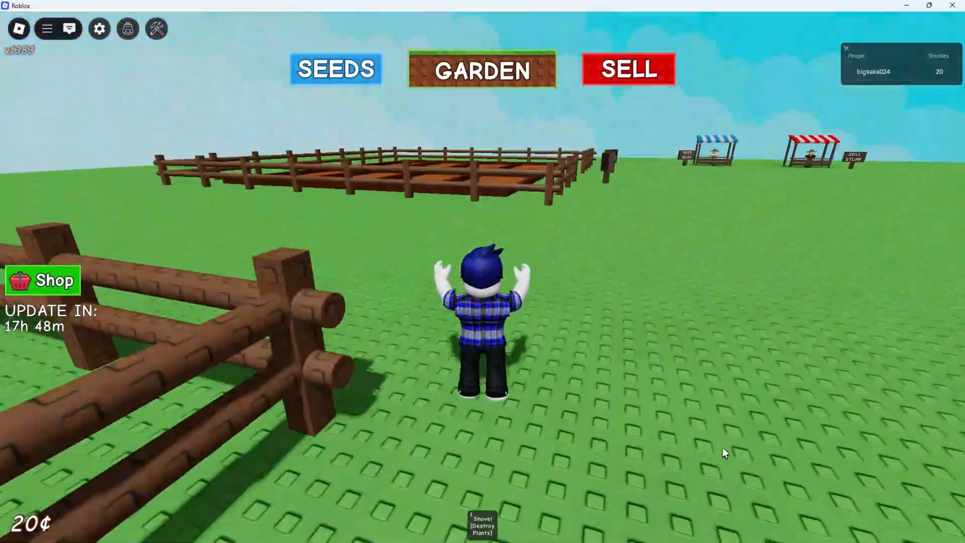
pyautogui.press('w')
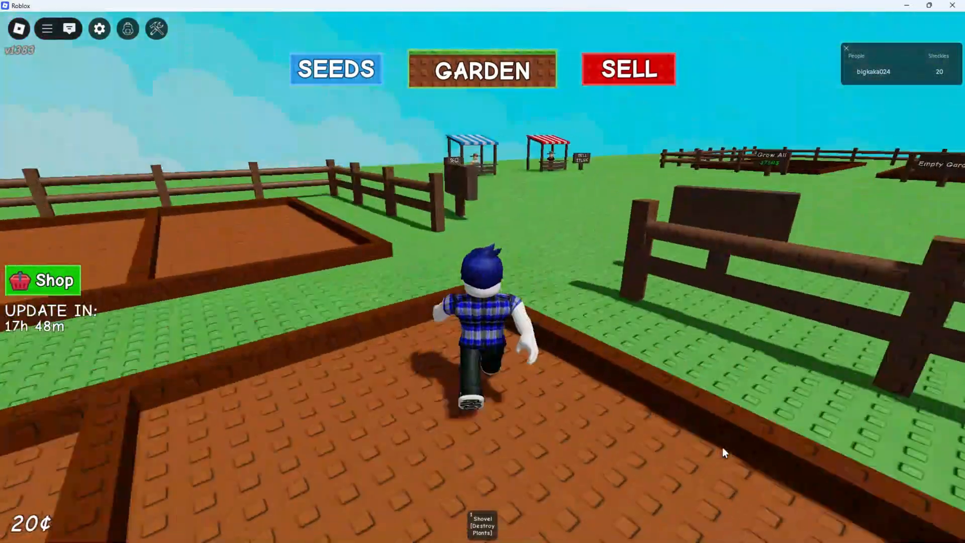